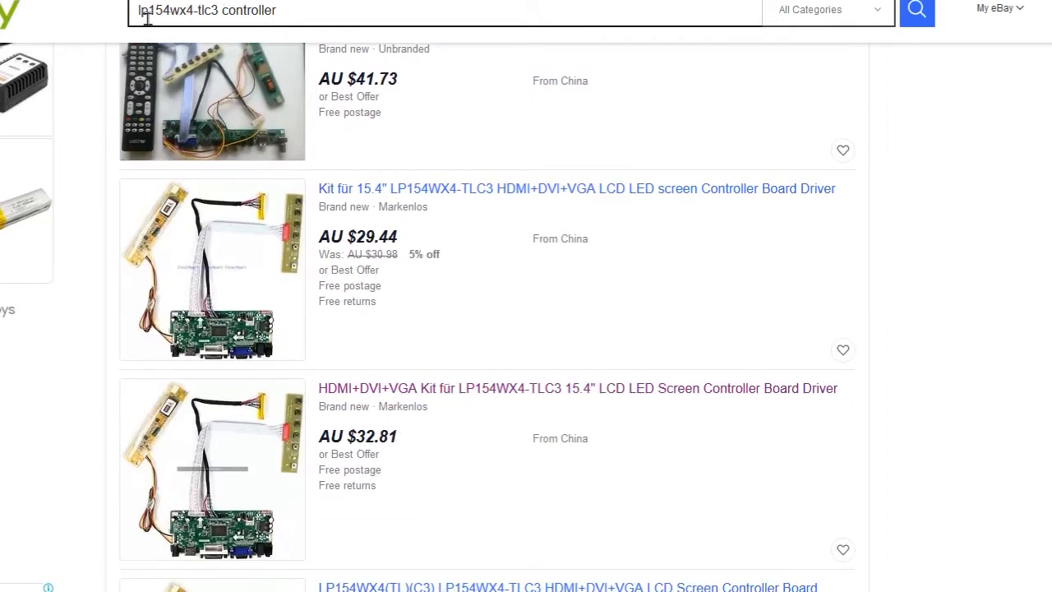
Open the 'HDMI+DVI+VGA Kit für LP154WX4-TLC3' controller board listing from the search results.
double_click(177, 11)
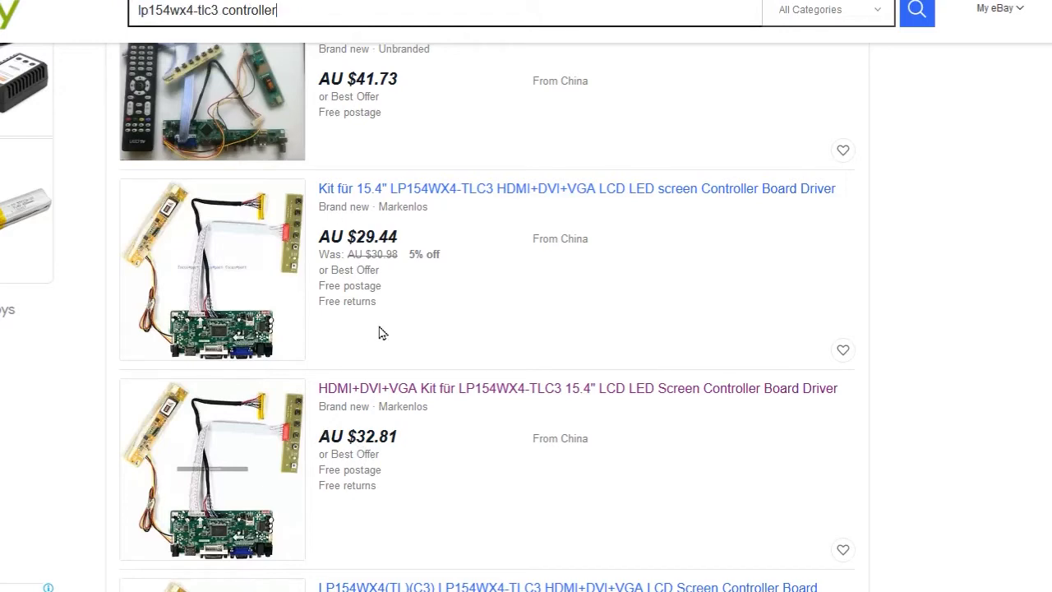
mouse_move(384, 393)
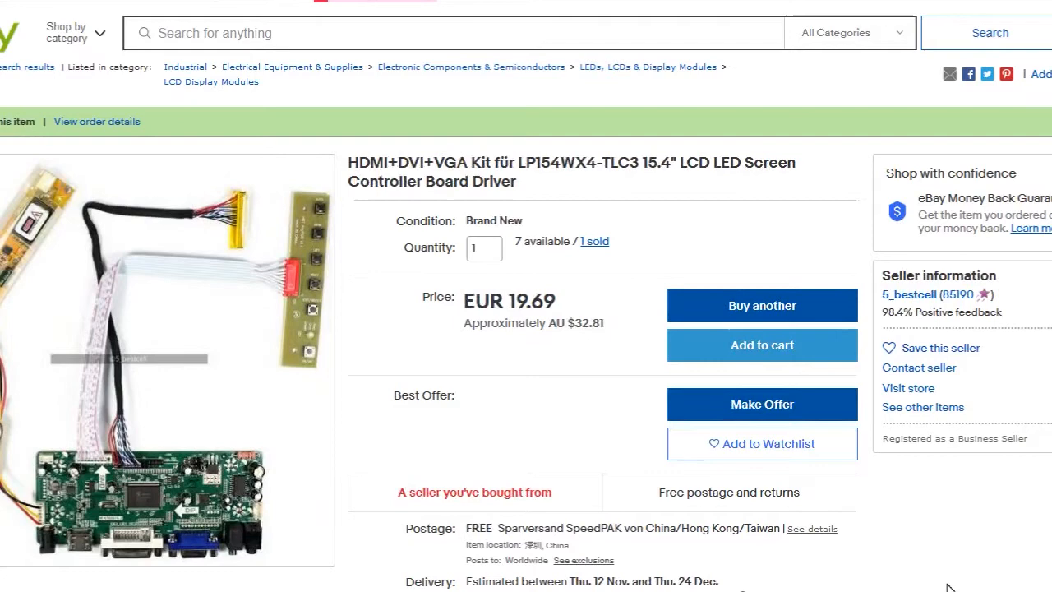
mouse_move(99, 37)
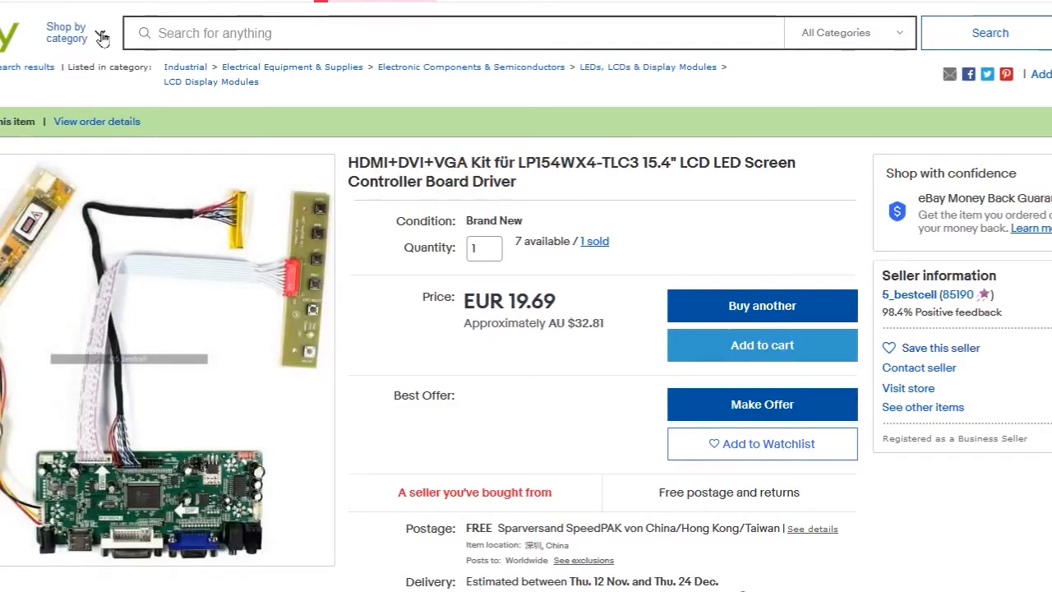
mouse_move(991, 340)
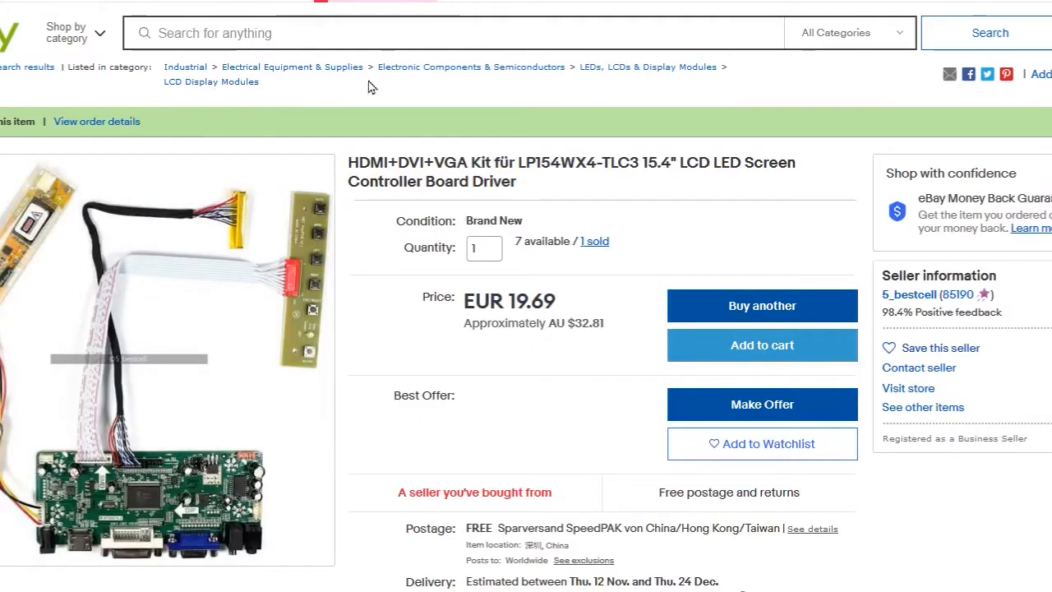
mouse_move(247, 275)
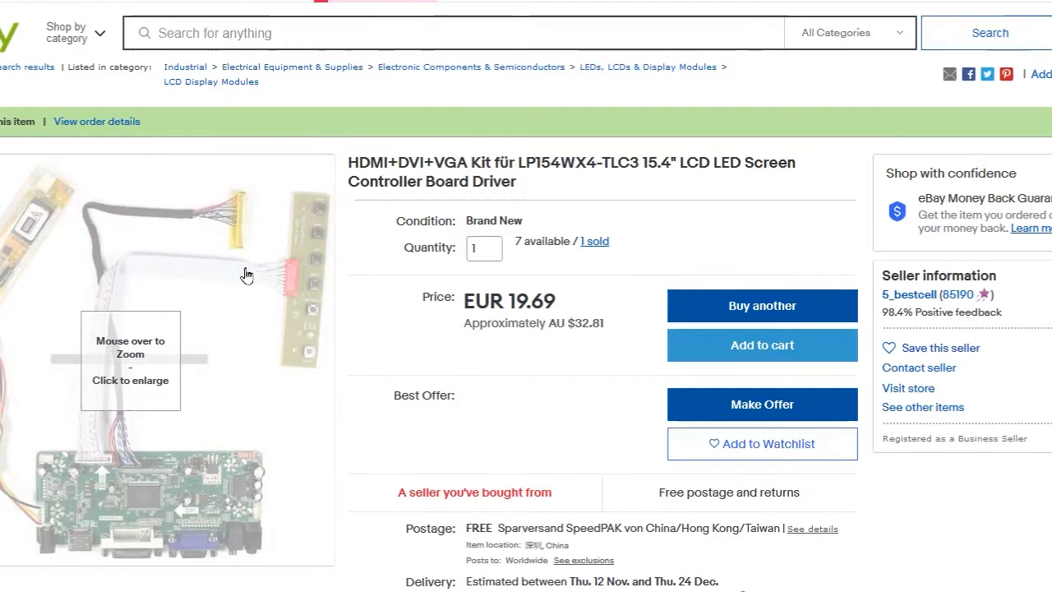